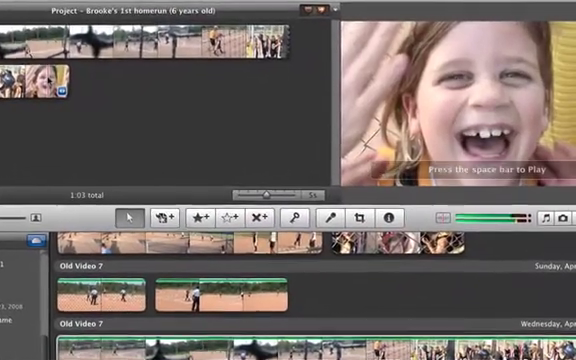
Add a four-second freeze frame of the smiling girl beside her clip and select it.
right_click(120, 40)
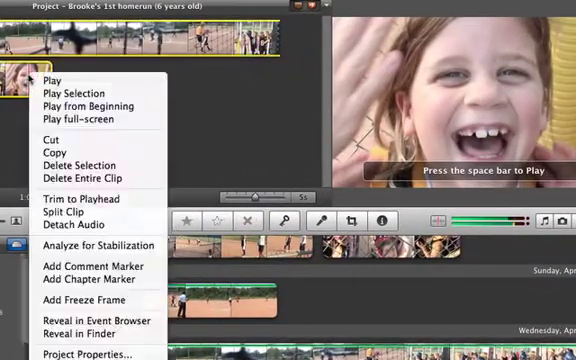
mouse_move(90, 300)
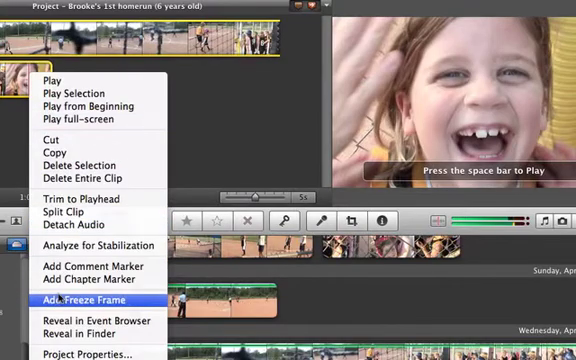
left_click(92, 300)
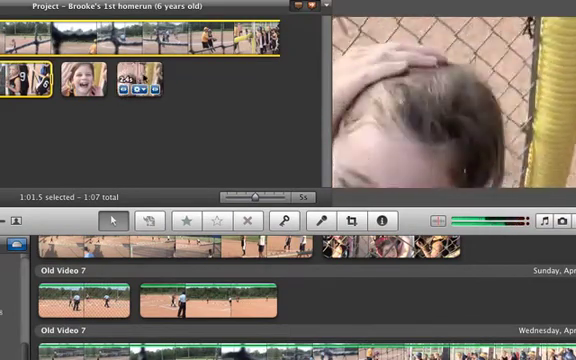
left_click(84, 82)
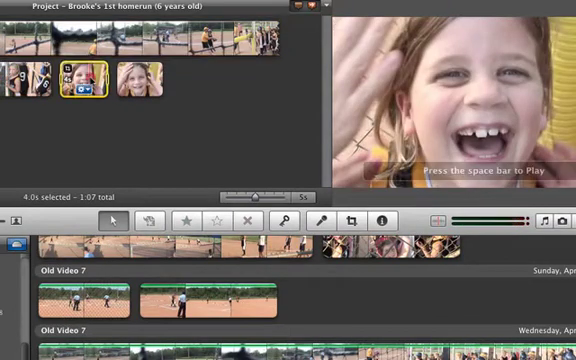
Reveal the selected freeze-frame still's image file in the Finder.
right_click(78, 80)
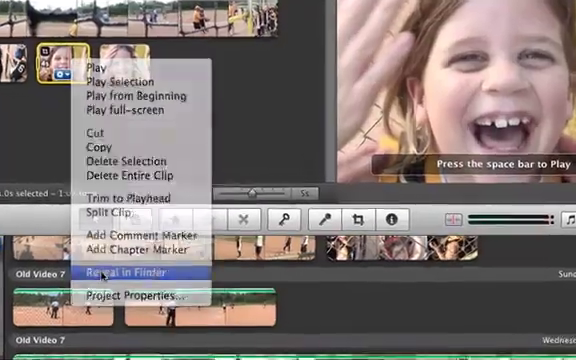
left_click(122, 272)
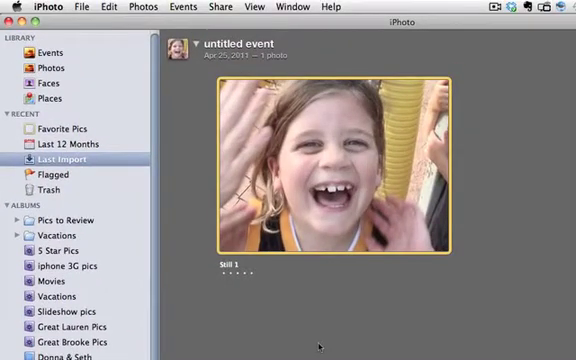
mouse_move(318, 282)
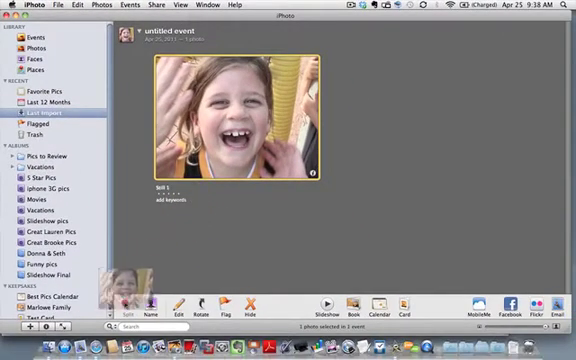
Address the new Mail message to 'family' and begin the subject with 'Broo'.
left_click(552, 312)
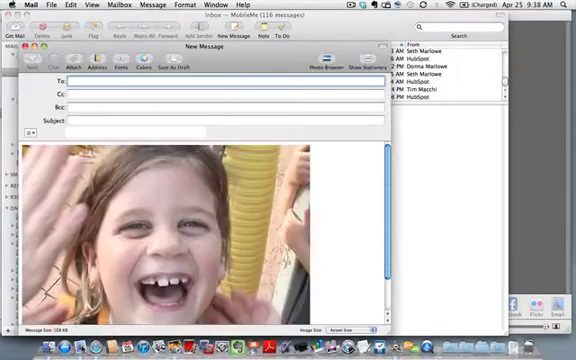
type("family")
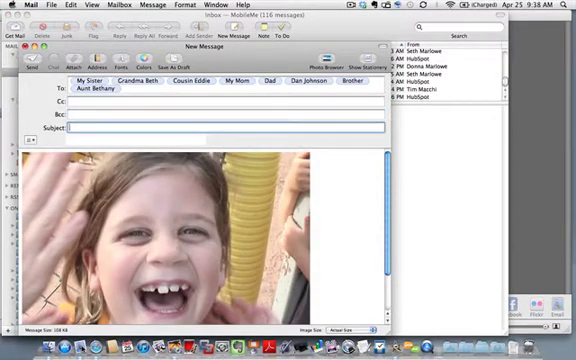
type("Broo")
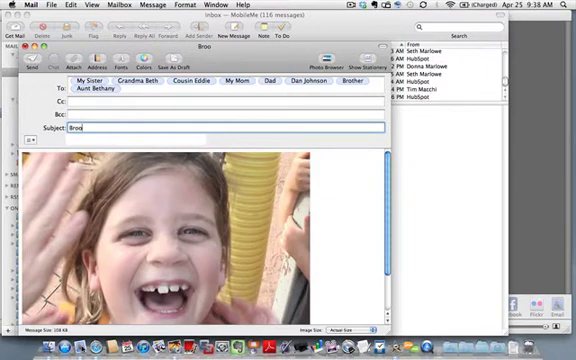